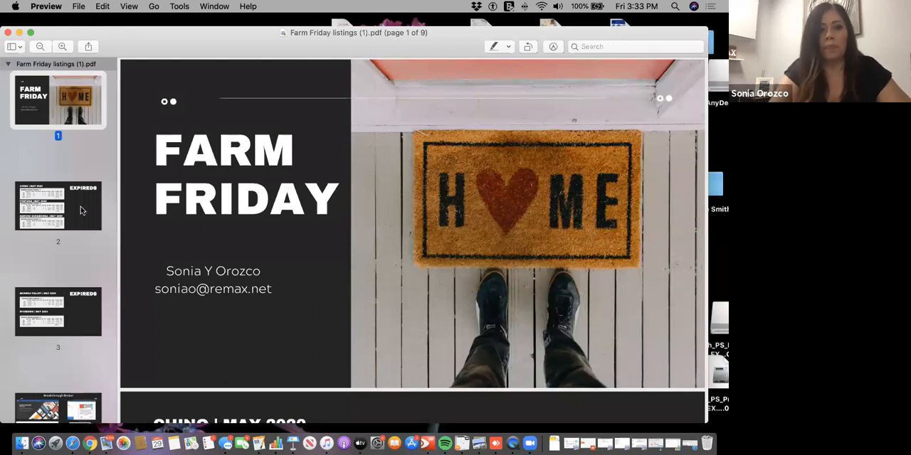
Jump to page 2 of the Farm Friday PDF with May 2020 expired stats.
click(58, 206)
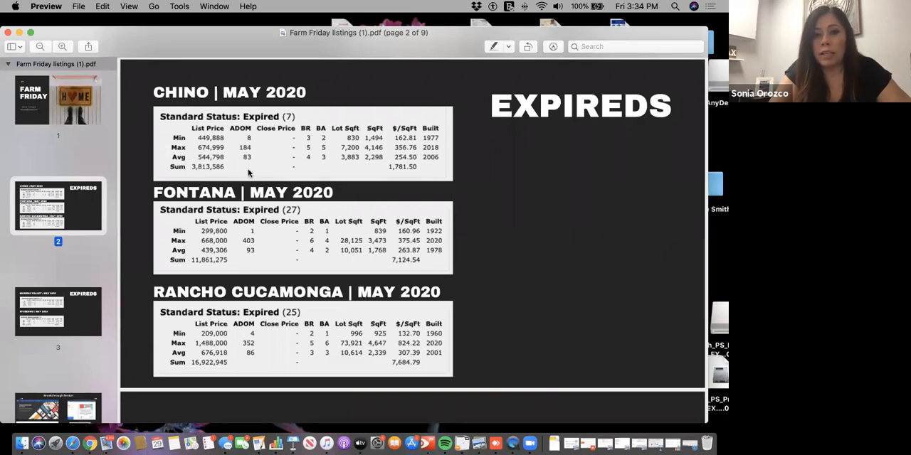
mouse_move(228, 159)
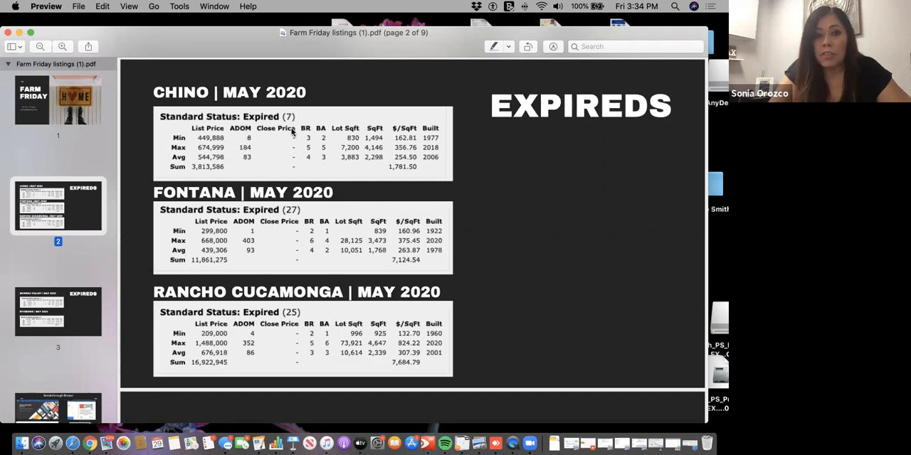
mouse_move(259, 178)
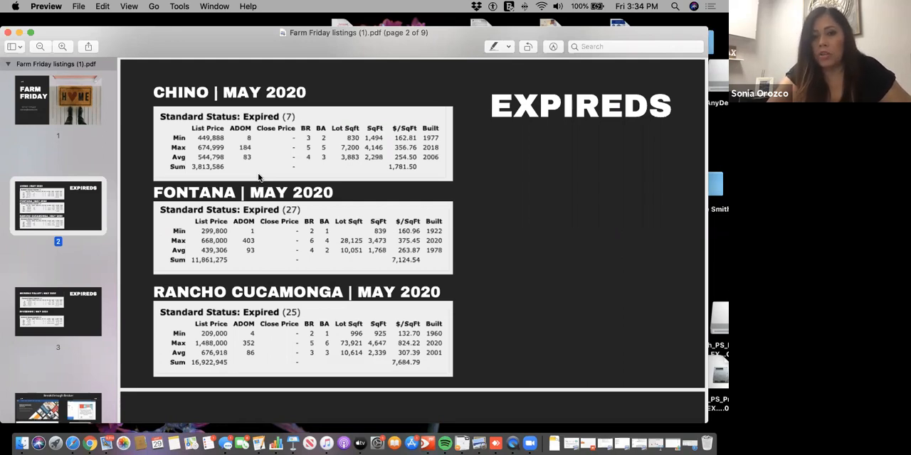
mouse_move(295, 279)
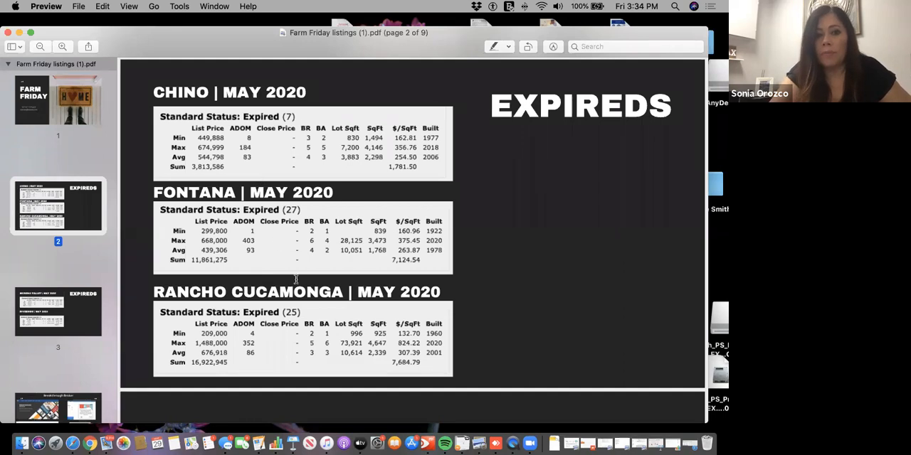
Scroll to page 3 showing Moreno Valley and Riverside May 2020 expireds.
scroll(down, 3)
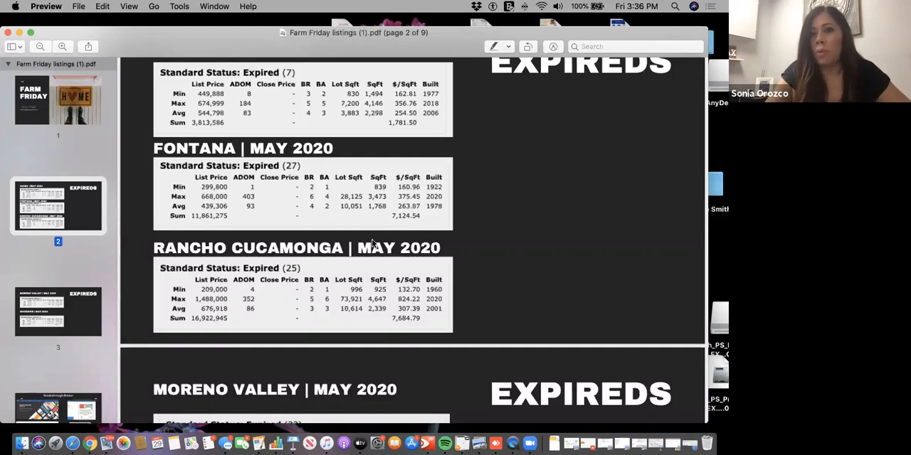
scroll(down, 3)
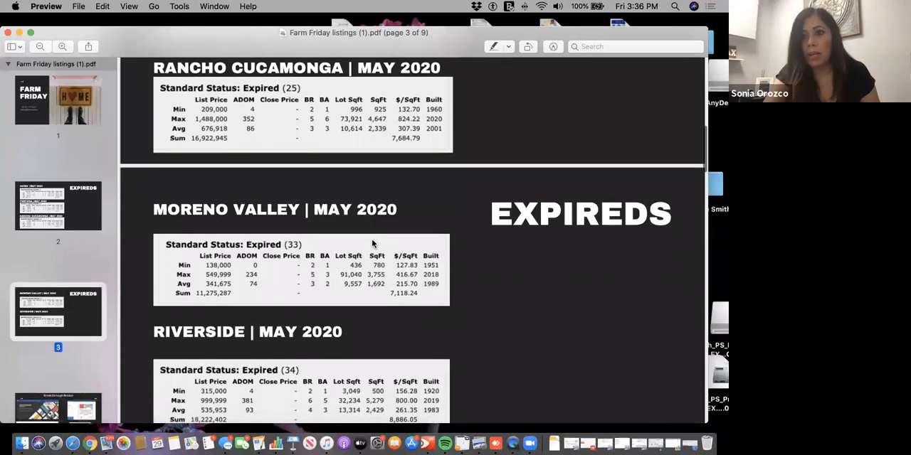
Scroll to page 4, the Breakthrough Broker services and resources overview.
scroll(down, 3)
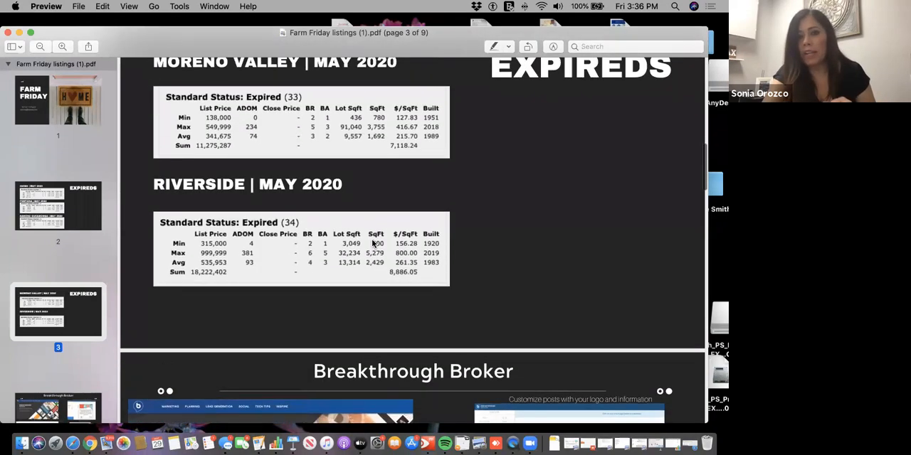
scroll(down, 3)
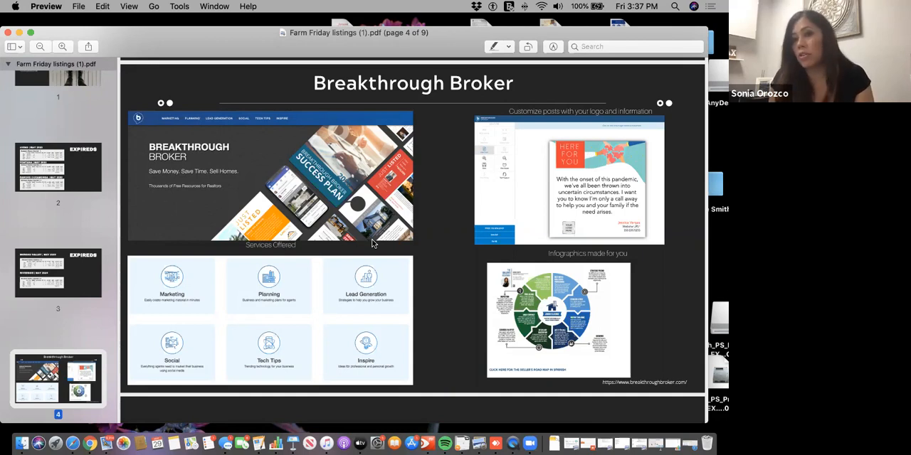
Scroll to page 5, Corefact's post cards, mailers, EDDM, signs and social media.
scroll(down, 3)
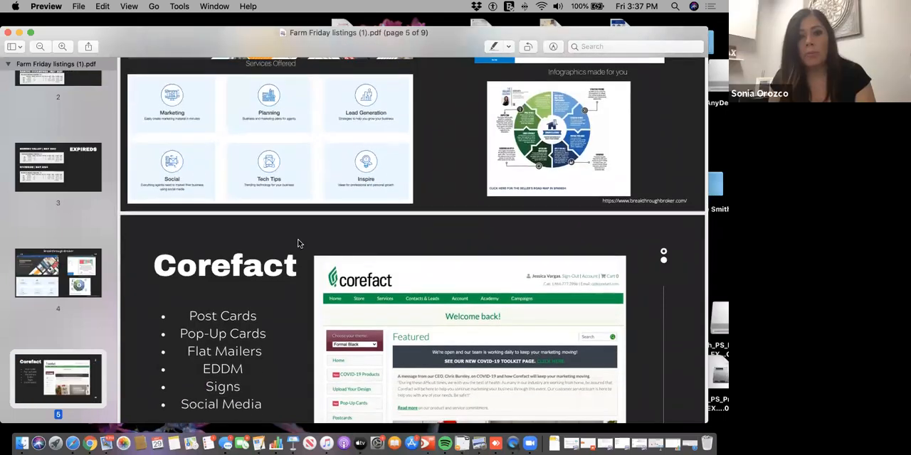
scroll(down, 3)
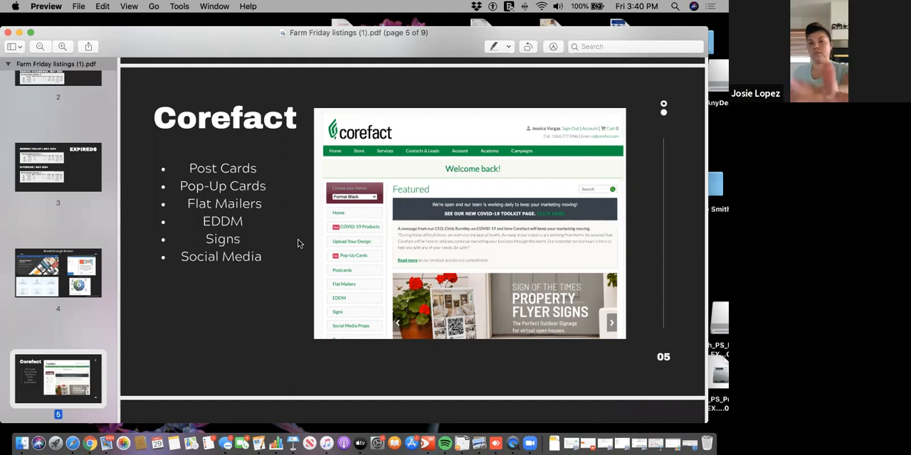
Scroll to page 6 with props, brochures, flyers, newsletters and door hanger samples.
scroll(down, 3)
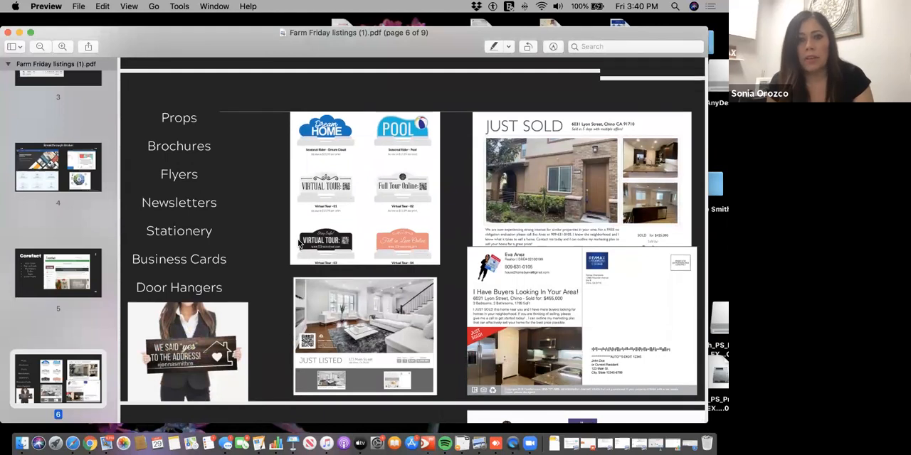
scroll(down, 3)
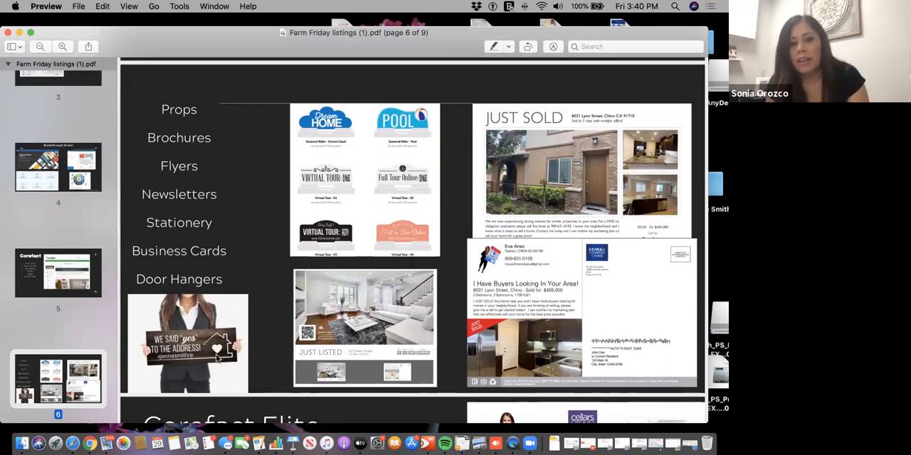
mouse_move(420, 315)
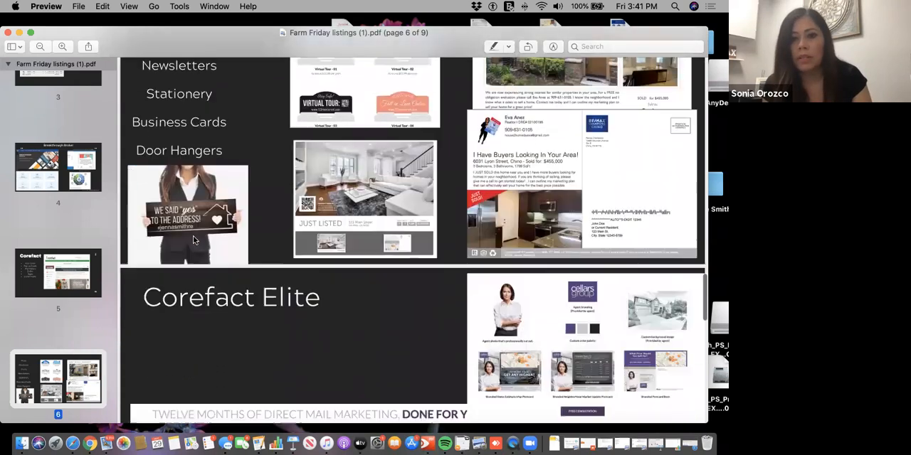
Scroll to page 7, Corefact Elite's twelve months of direct mail marketing.
scroll(down, 3)
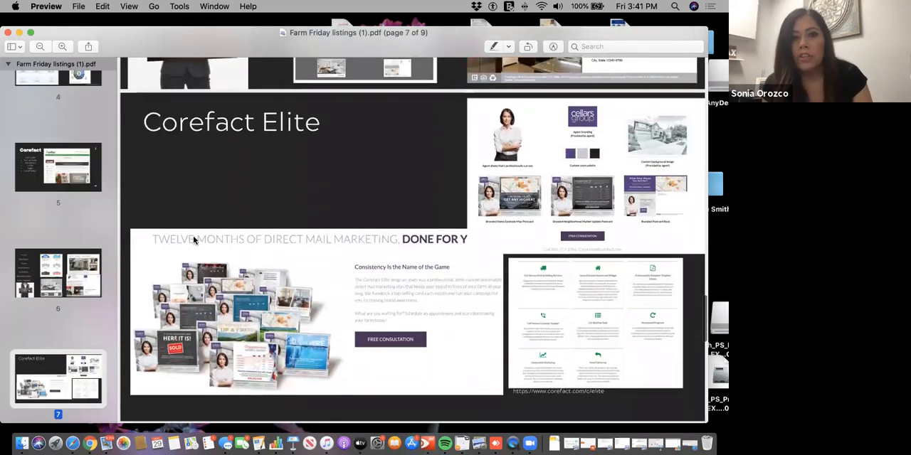
scroll(down, 3)
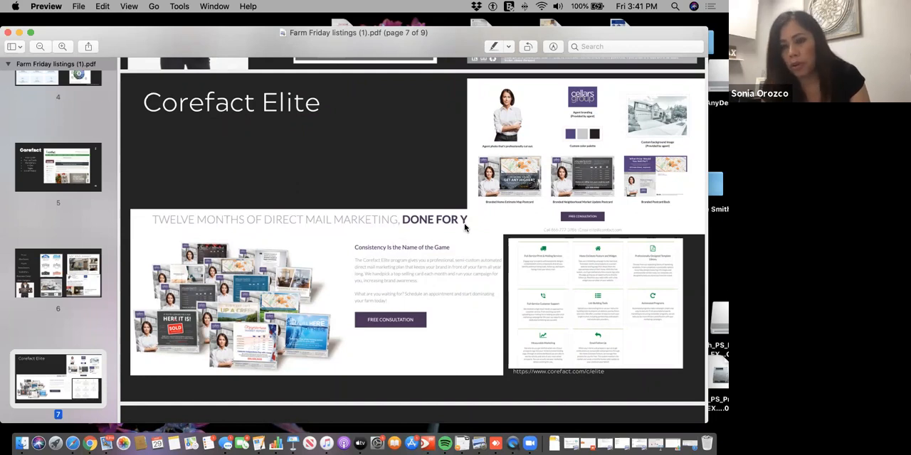
mouse_move(366, 252)
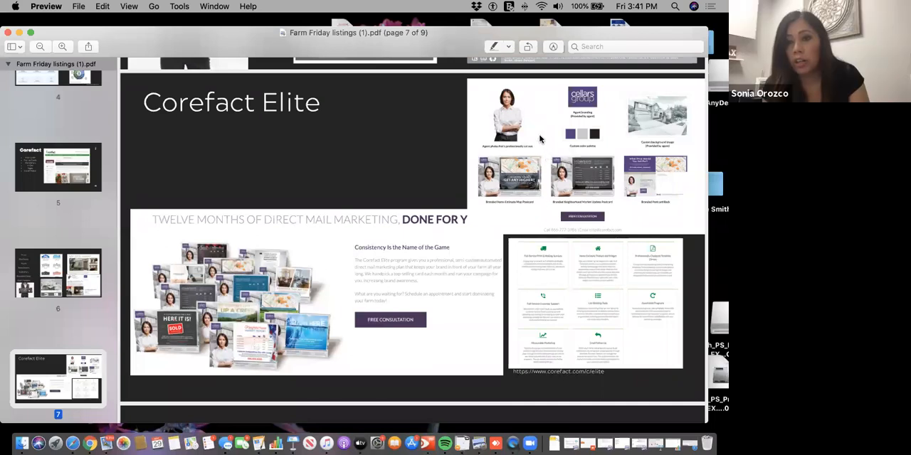
mouse_move(536, 206)
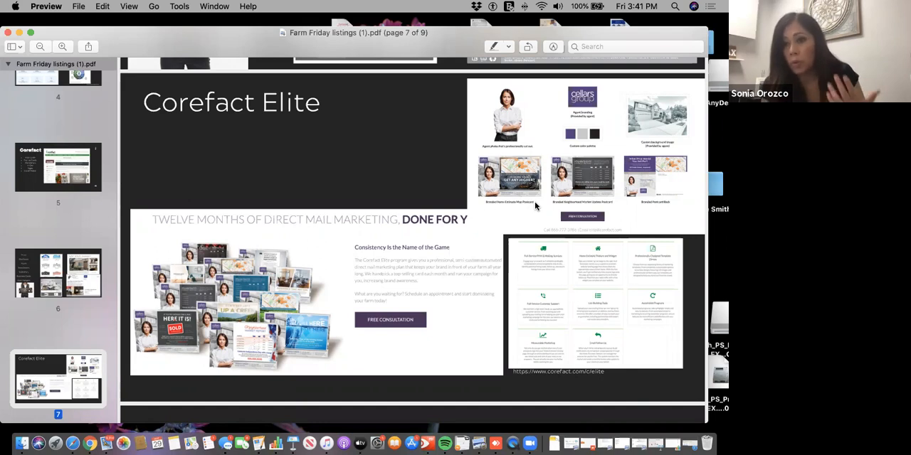
mouse_move(527, 267)
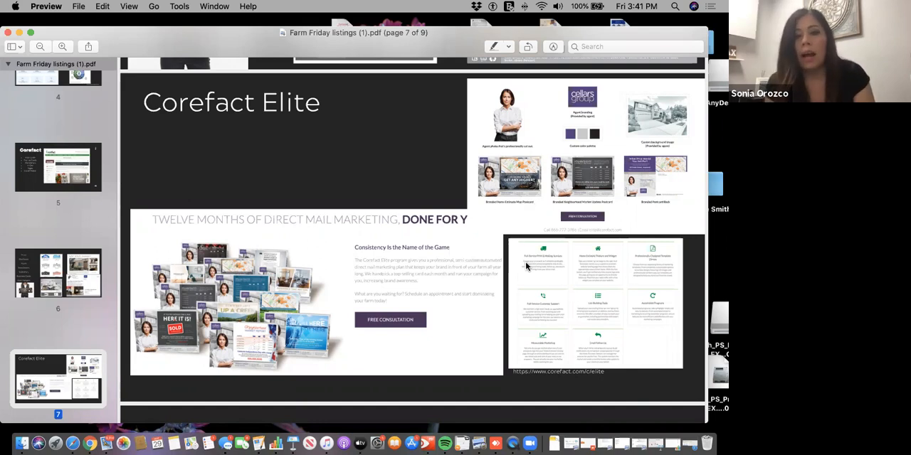
mouse_move(429, 328)
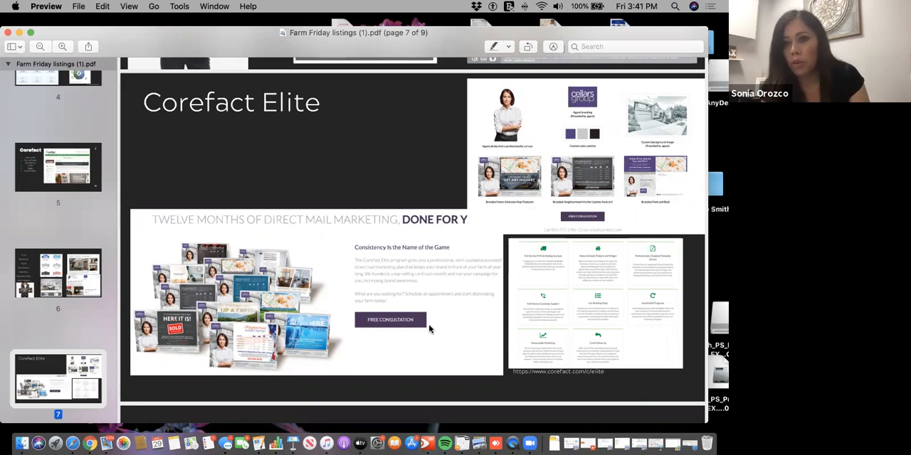
Scroll past the Canva/Etsy page to page 9, the Door Hanger examples.
scroll(down, 3)
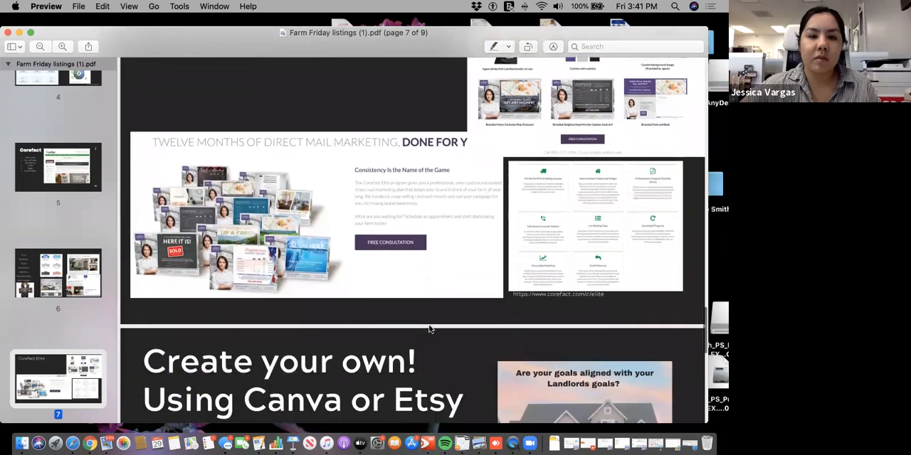
scroll(down, 3)
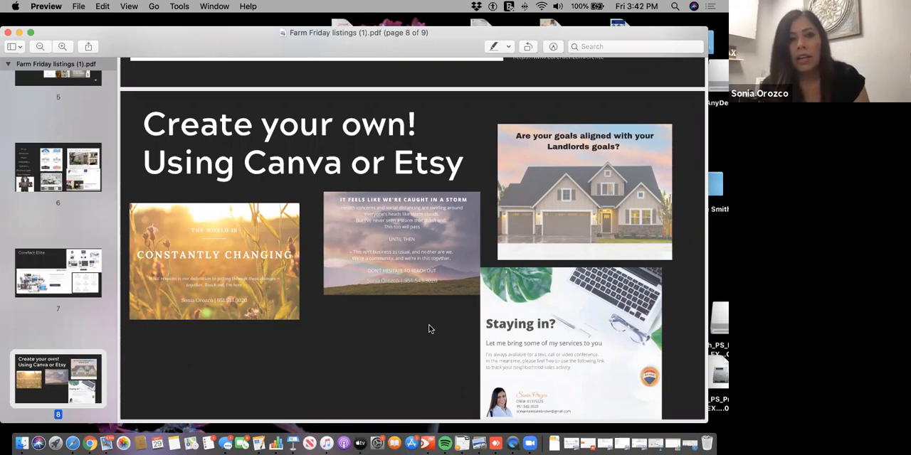
scroll(down, 3)
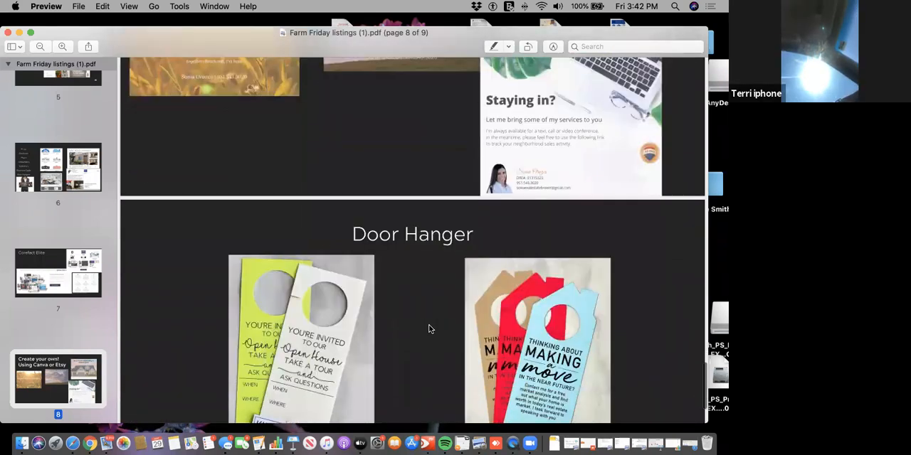
scroll(down, 3)
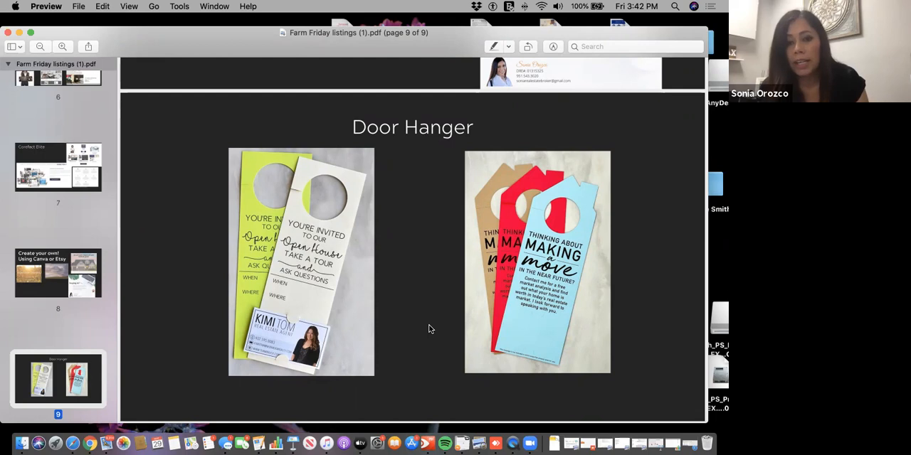
Close the Farm Friday listings (1).pdf window, leaving the desktop visible.
scroll(down, 3)
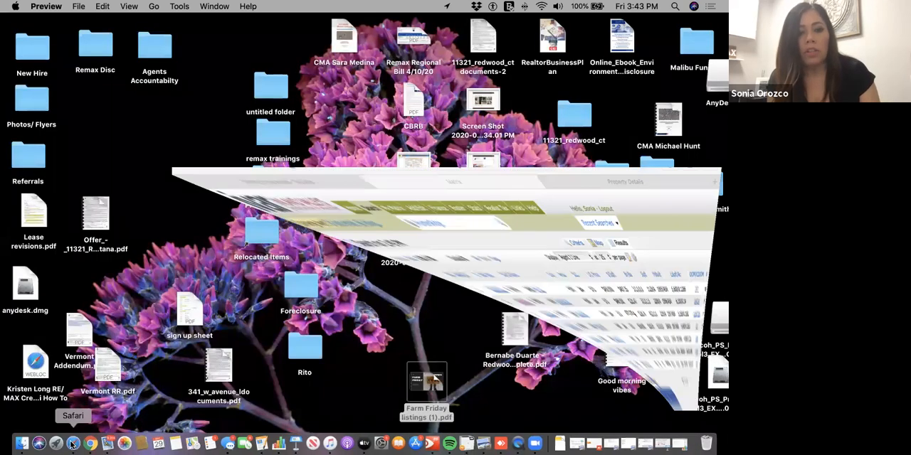
Bring Safari forward and go to the Matrix Home dashboard.
click(73, 444)
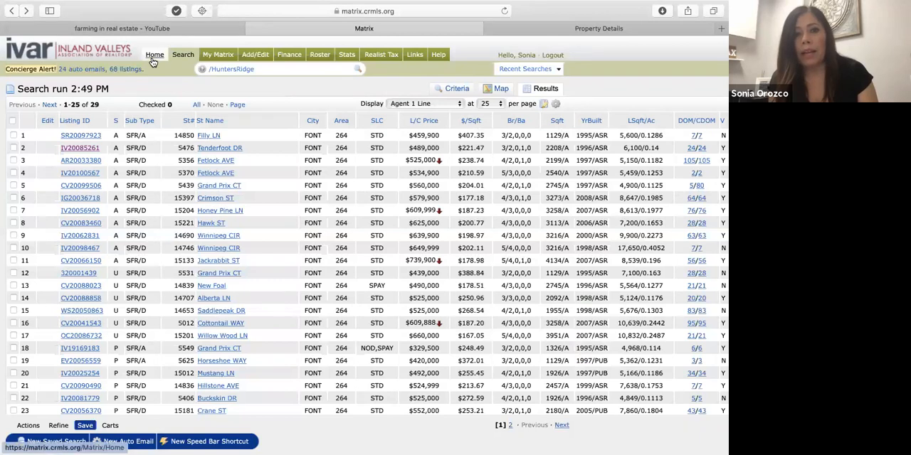
click(154, 55)
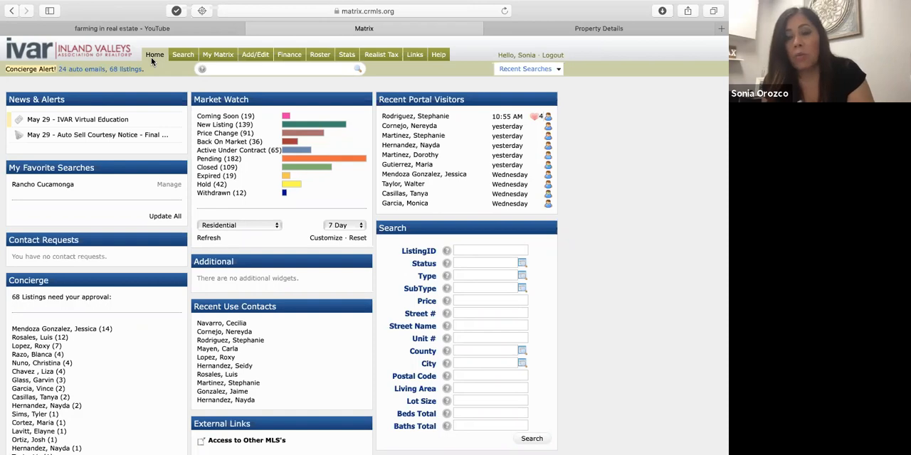
mouse_move(9, 50)
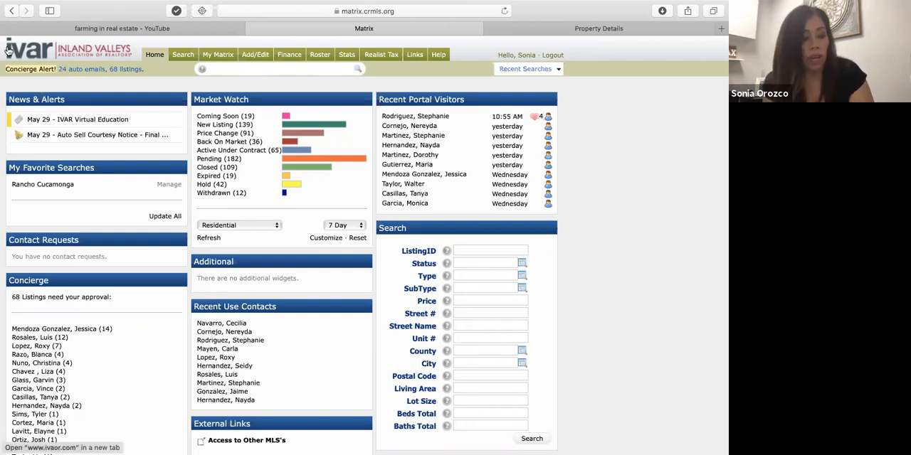
mouse_move(176, 93)
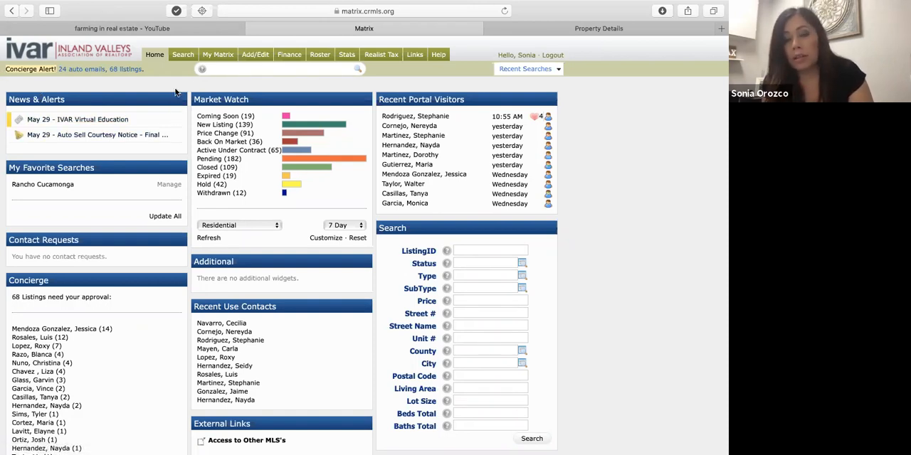
Open the Residential Detail search form and tick every Status checkbox.
click(183, 55)
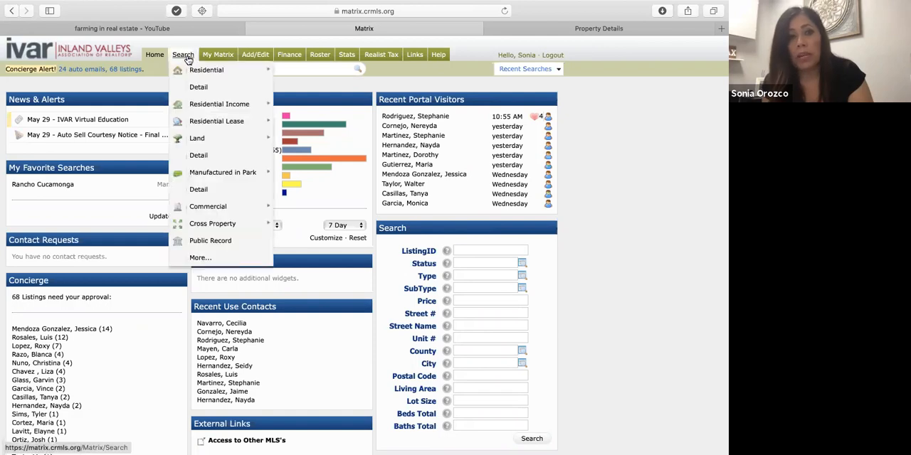
mouse_move(207, 70)
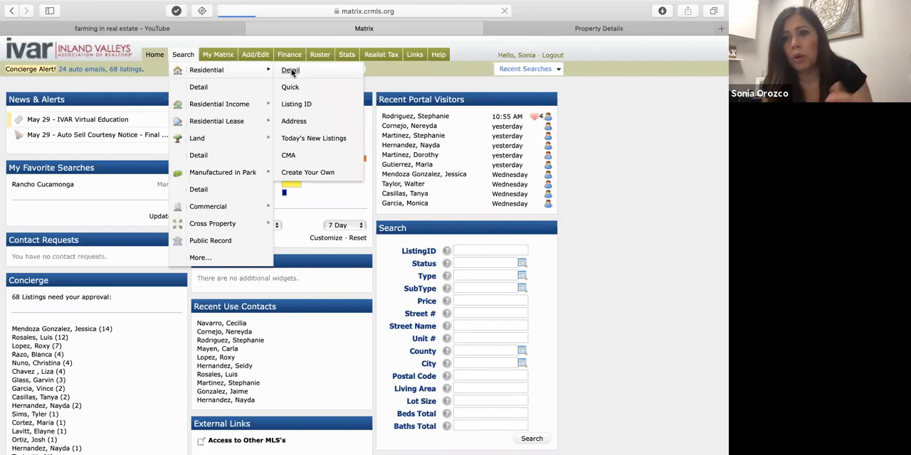
click(290, 70)
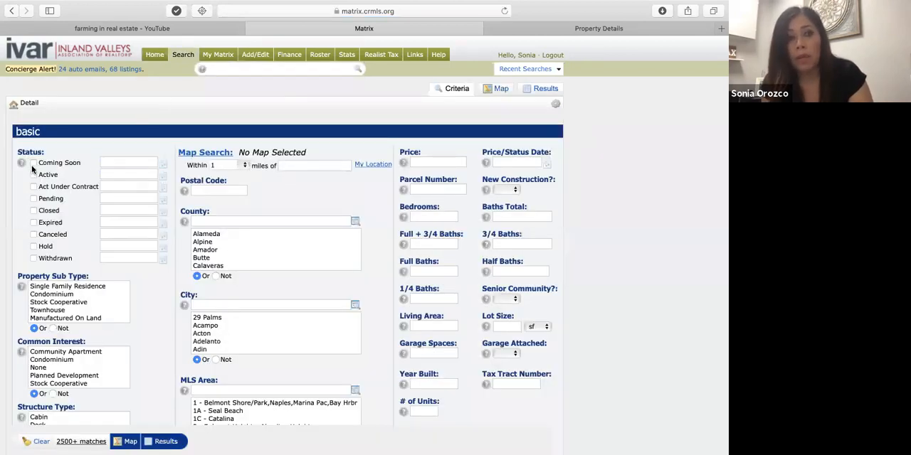
click(34, 174)
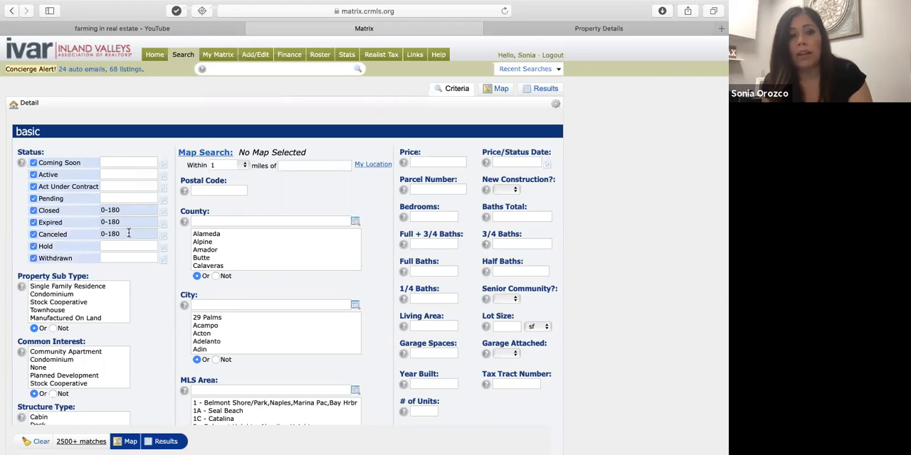
Set the Closed, Expired and Canceled ranges to 0-2 and Postal Code to 91710.
click(130, 233)
text(0-2)
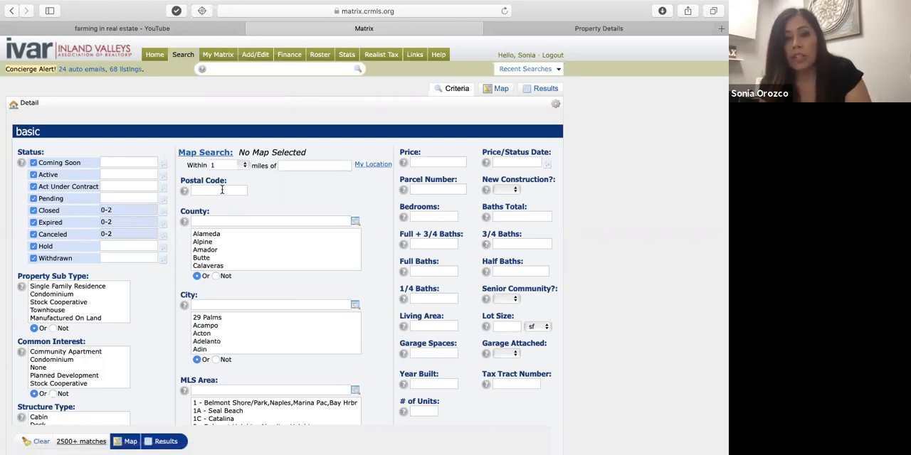
text(91710)
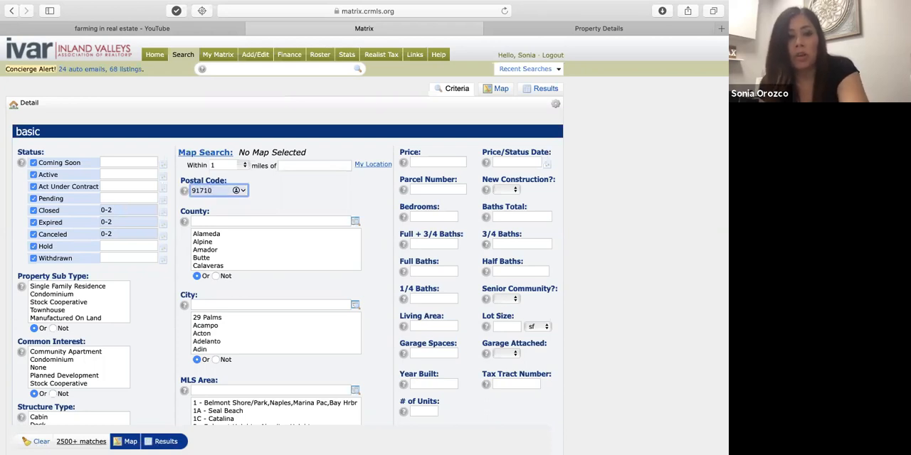
text(91710)
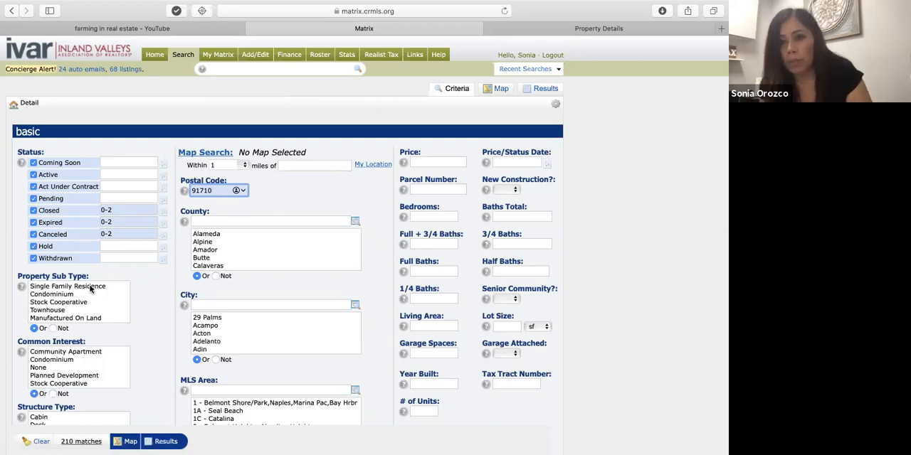
mouse_move(119, 272)
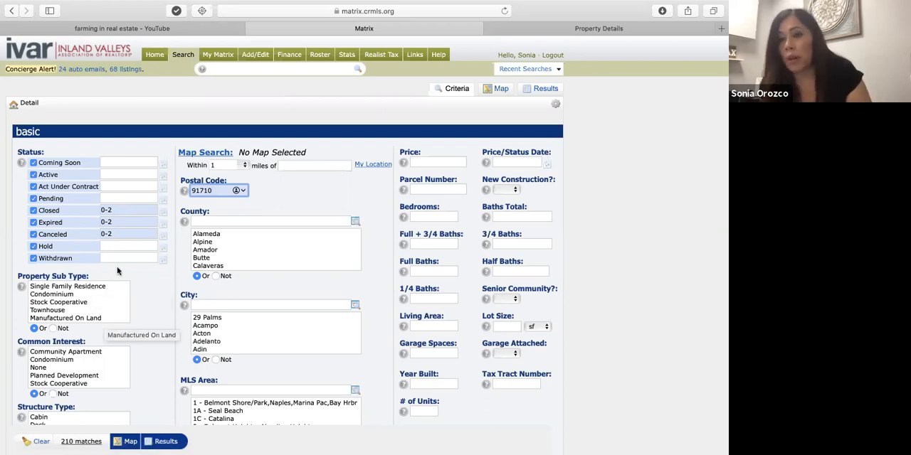
mouse_move(490, 105)
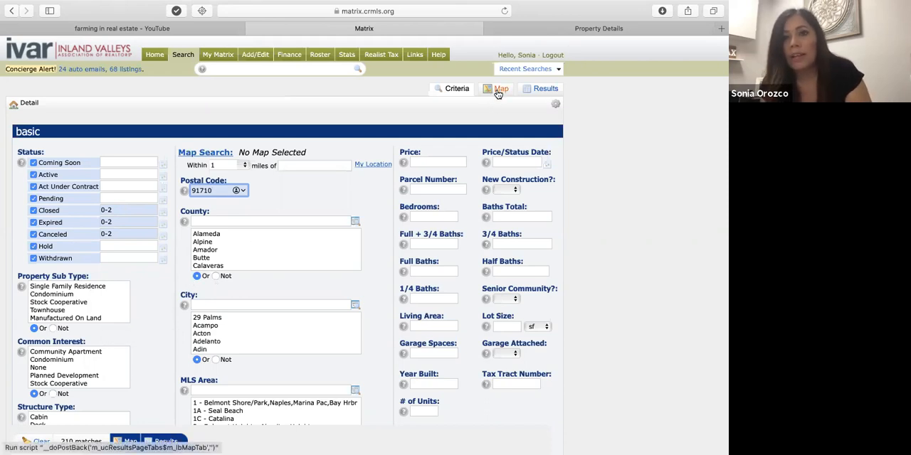
Map the 210 results, zoom into Chino, and close the drawn boundary to get 16 listings.
click(501, 89)
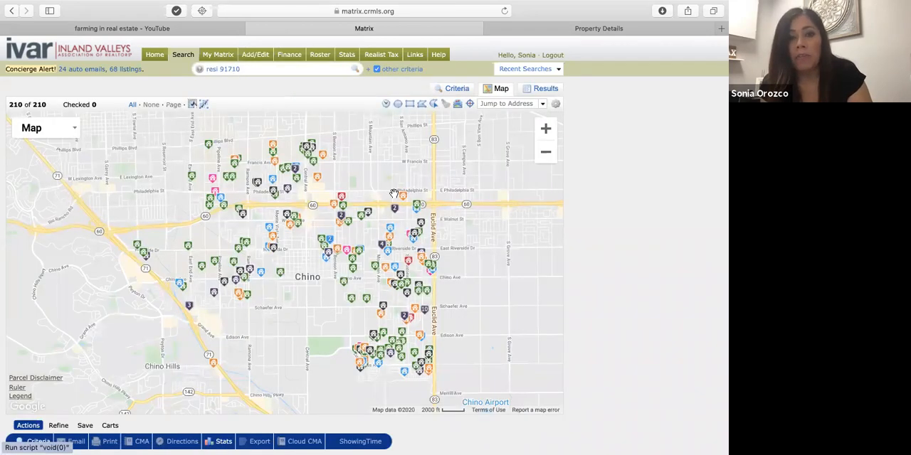
mouse_move(333, 299)
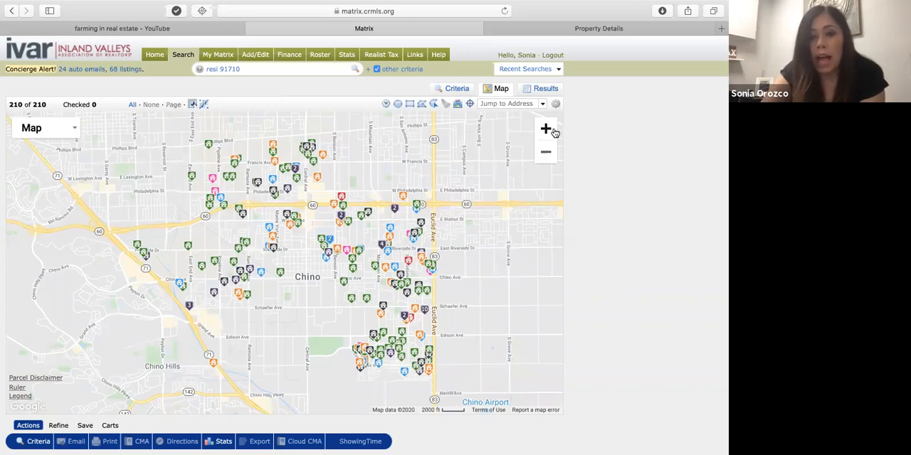
click(545, 129)
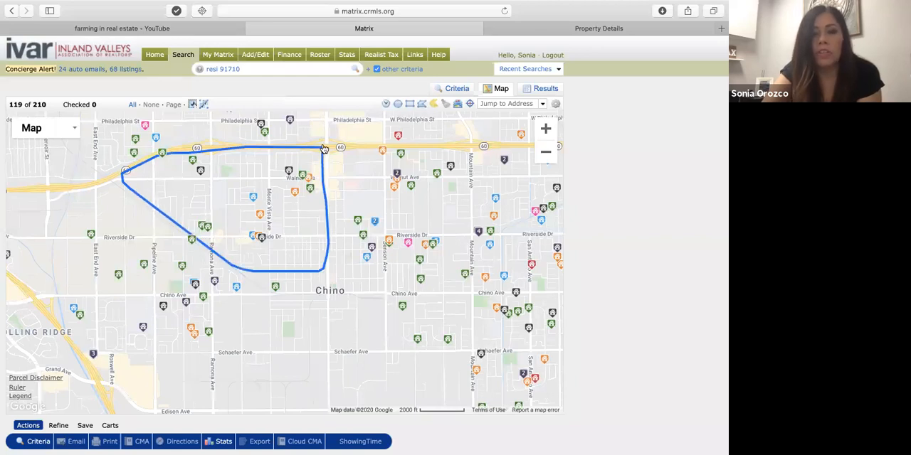
click(324, 148)
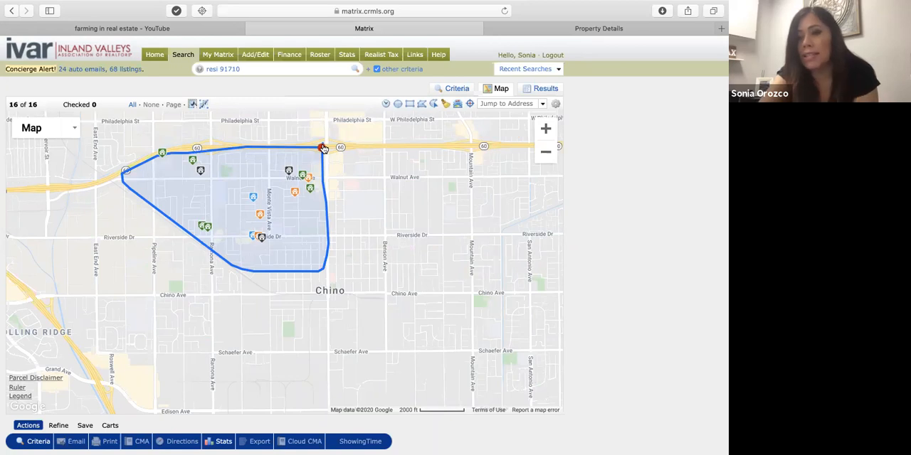
click(325, 147)
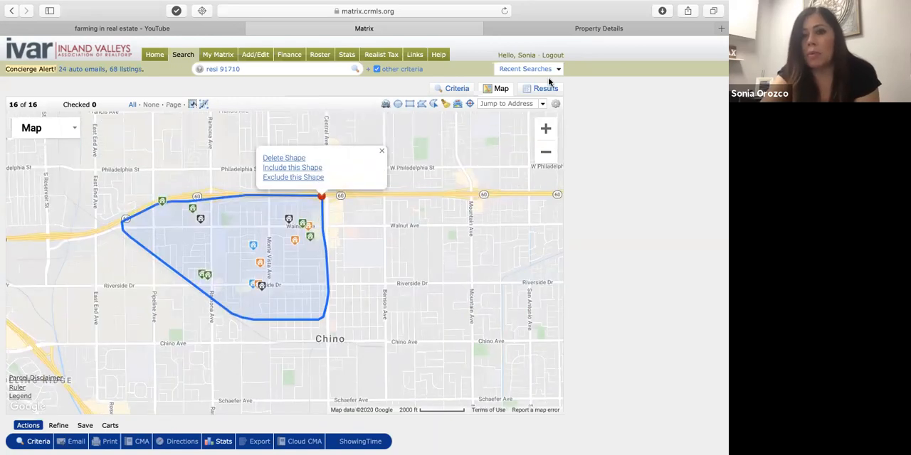
click(545, 88)
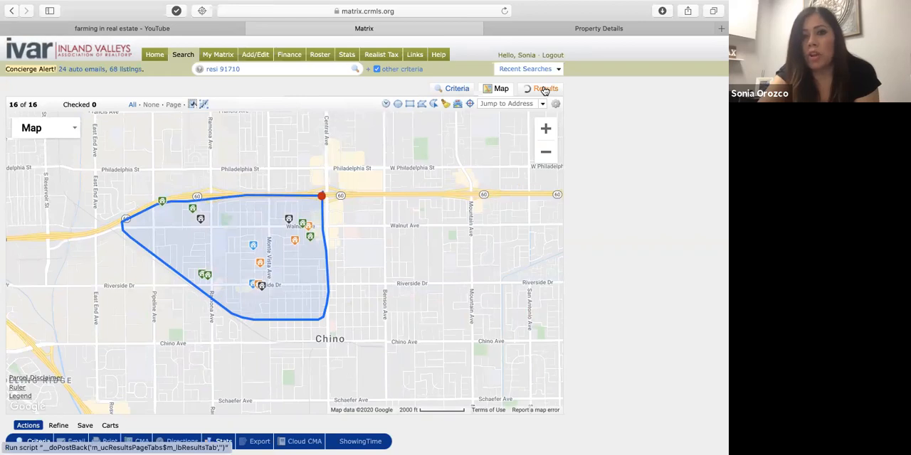
Show the 16 area listings as an Agent 1 Line results table.
click(546, 88)
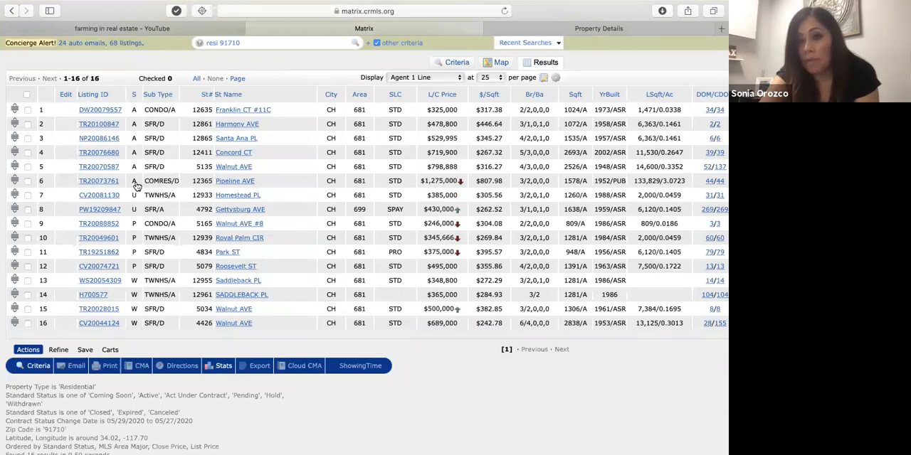
mouse_move(140, 196)
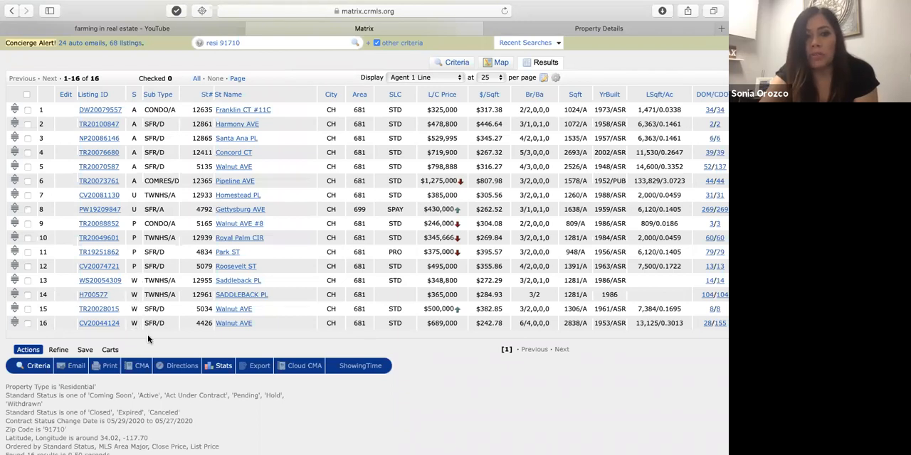
mouse_move(153, 345)
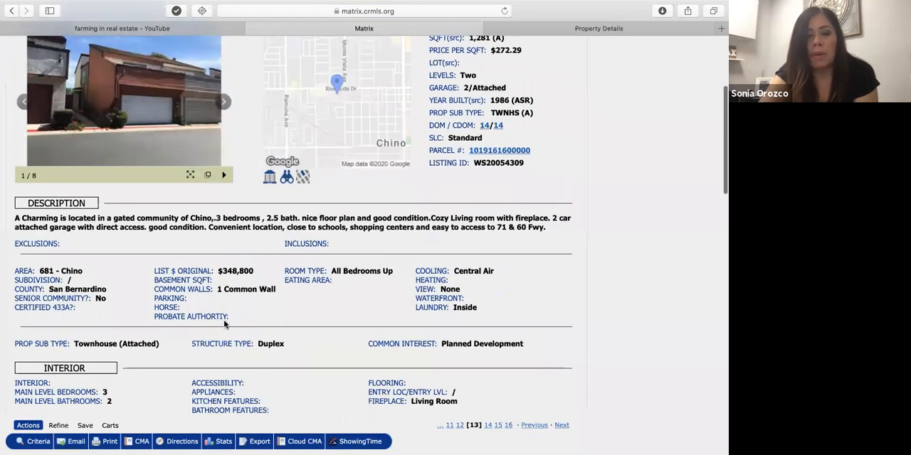
scroll(down, 3)
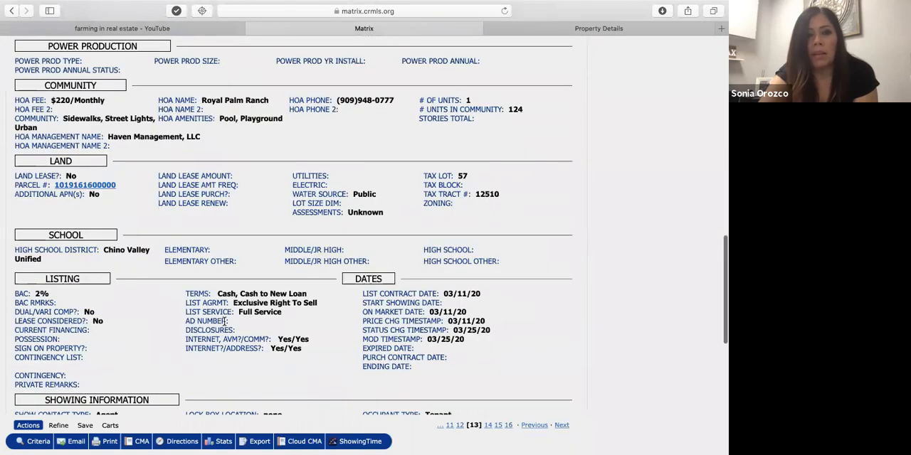
scroll(down, 3)
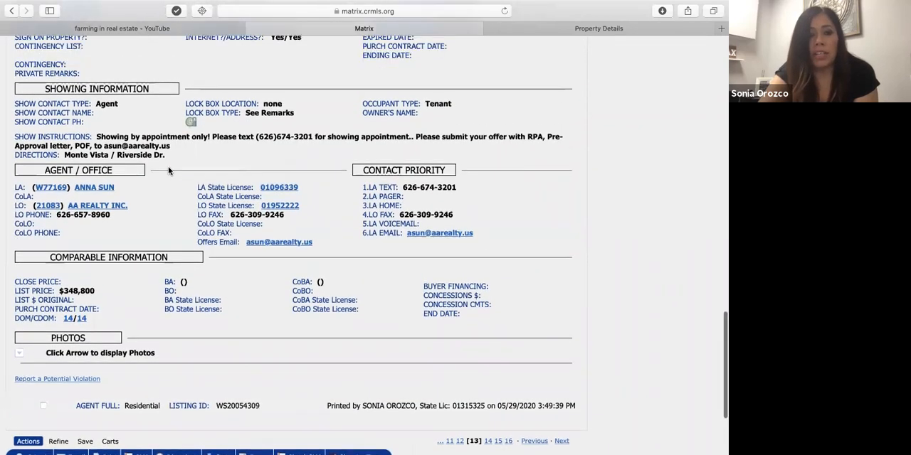
scroll(down, 3)
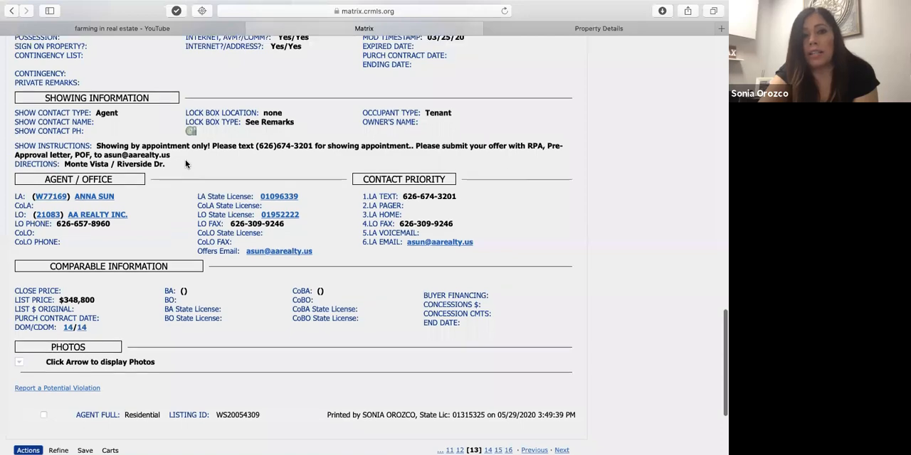
scroll(down, 3)
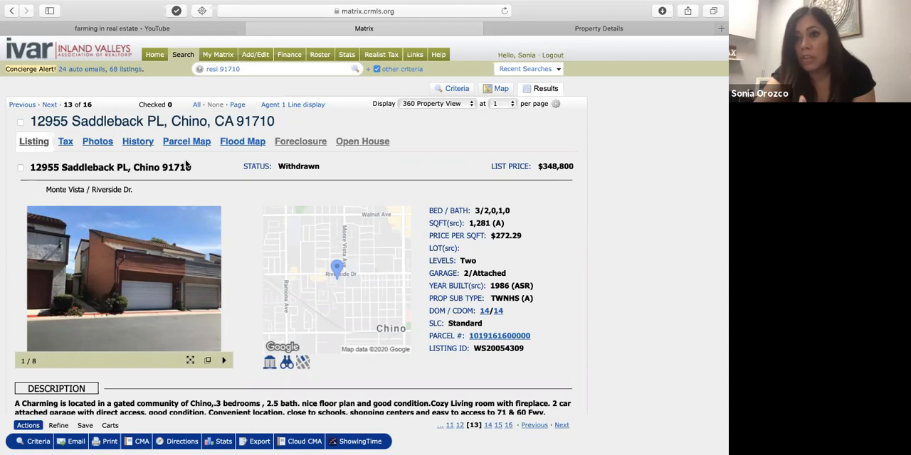
Advance to listing 15, 5034 Walnut Ave, scroll its details, then return to top.
click(182, 54)
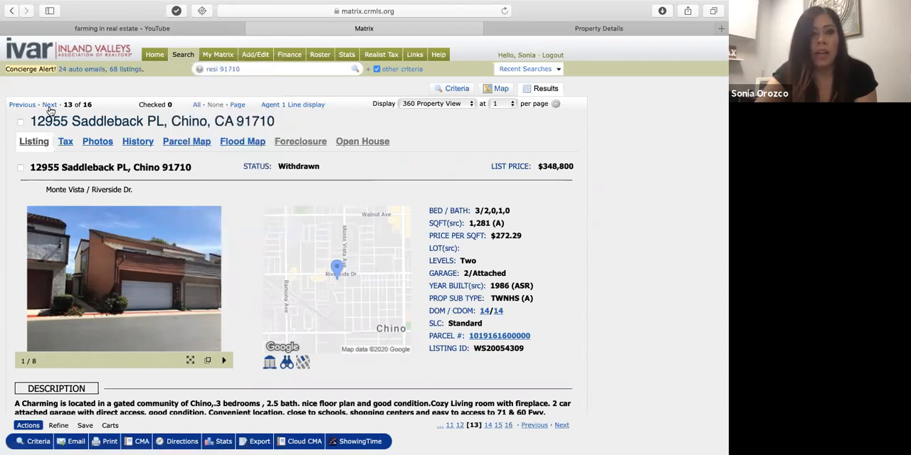
click(50, 105)
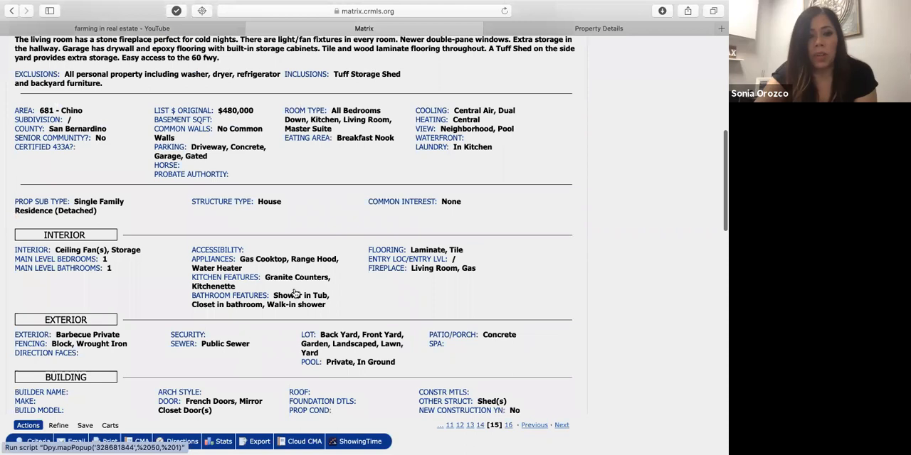
scroll(down, 3)
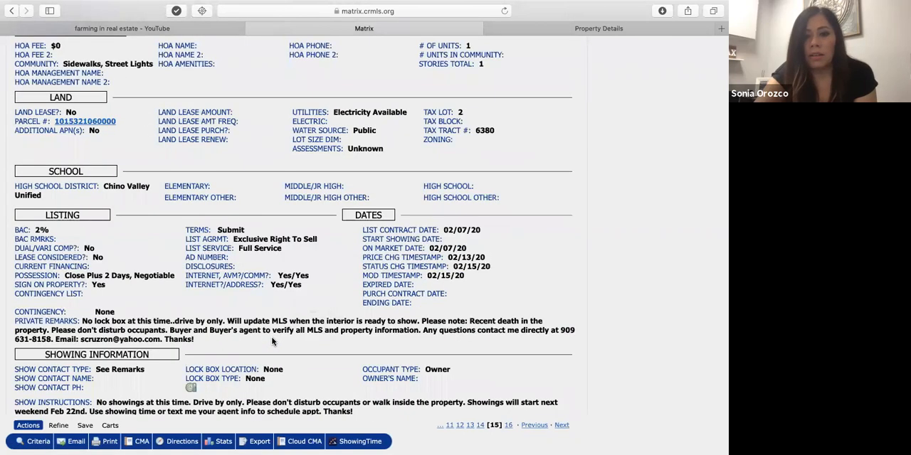
mouse_move(261, 356)
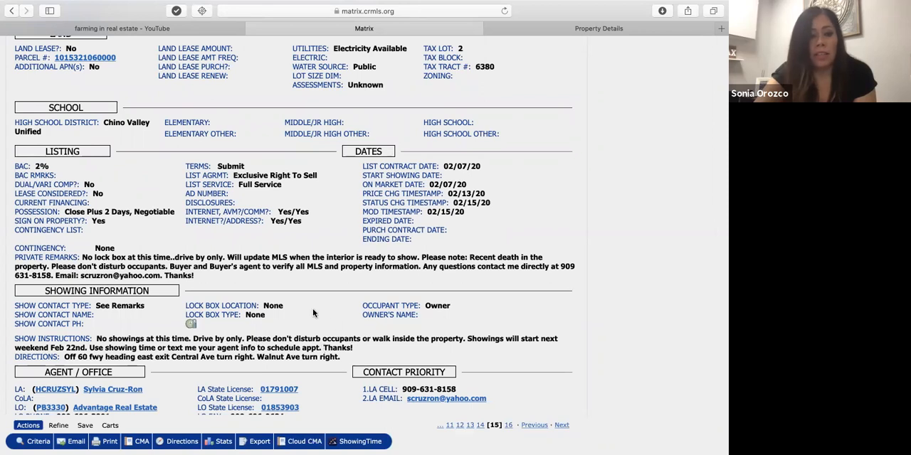
scroll(down, 3)
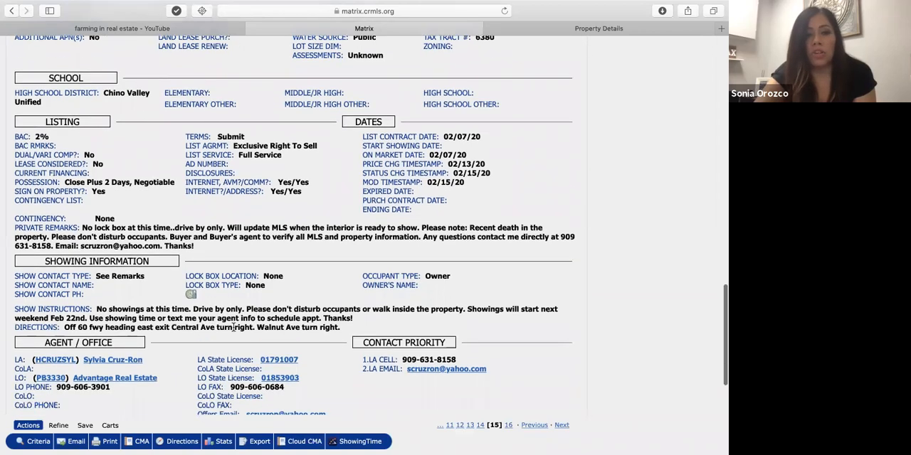
mouse_move(290, 276)
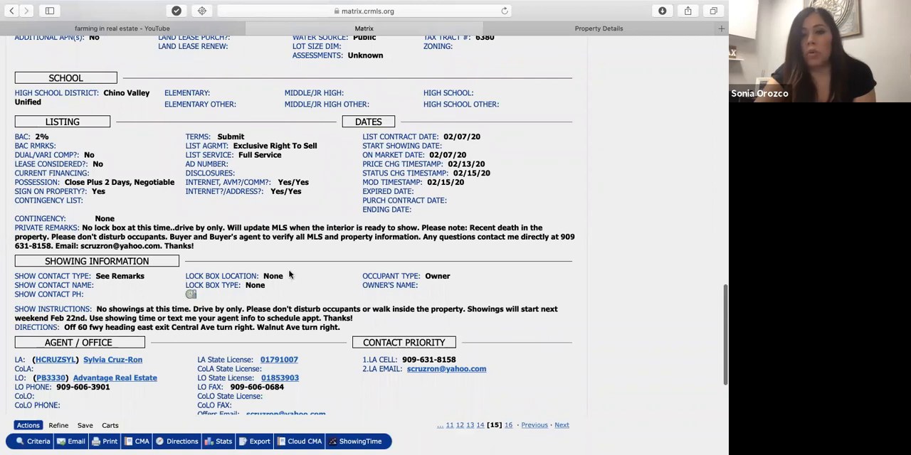
mouse_move(301, 289)
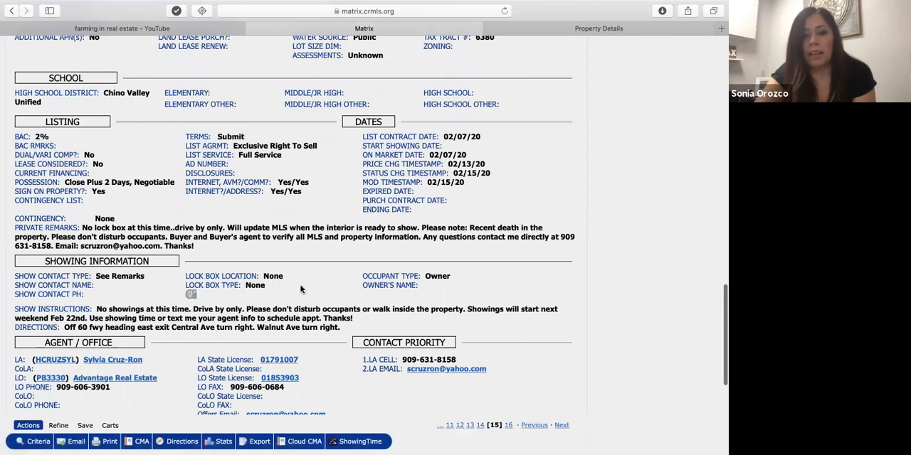
scroll(up, 3)
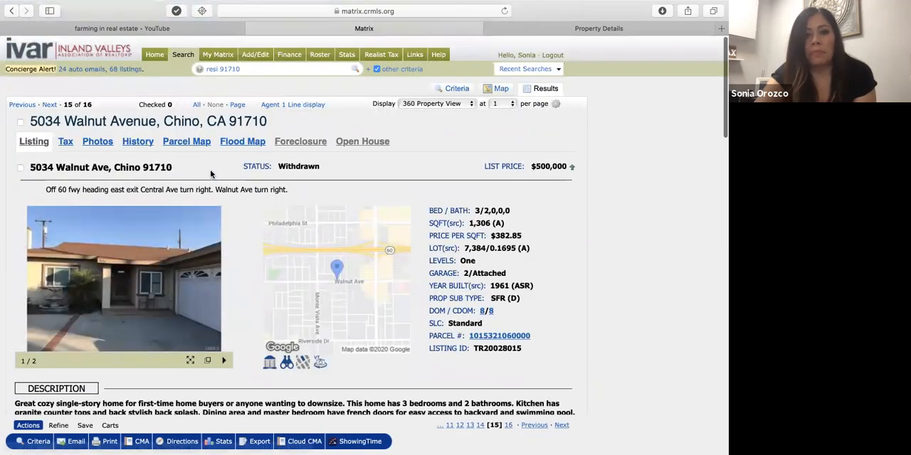
mouse_move(292, 283)
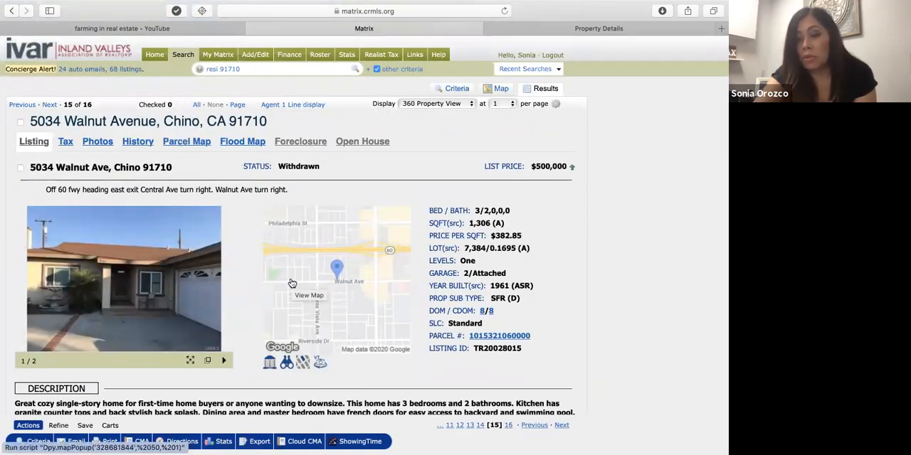